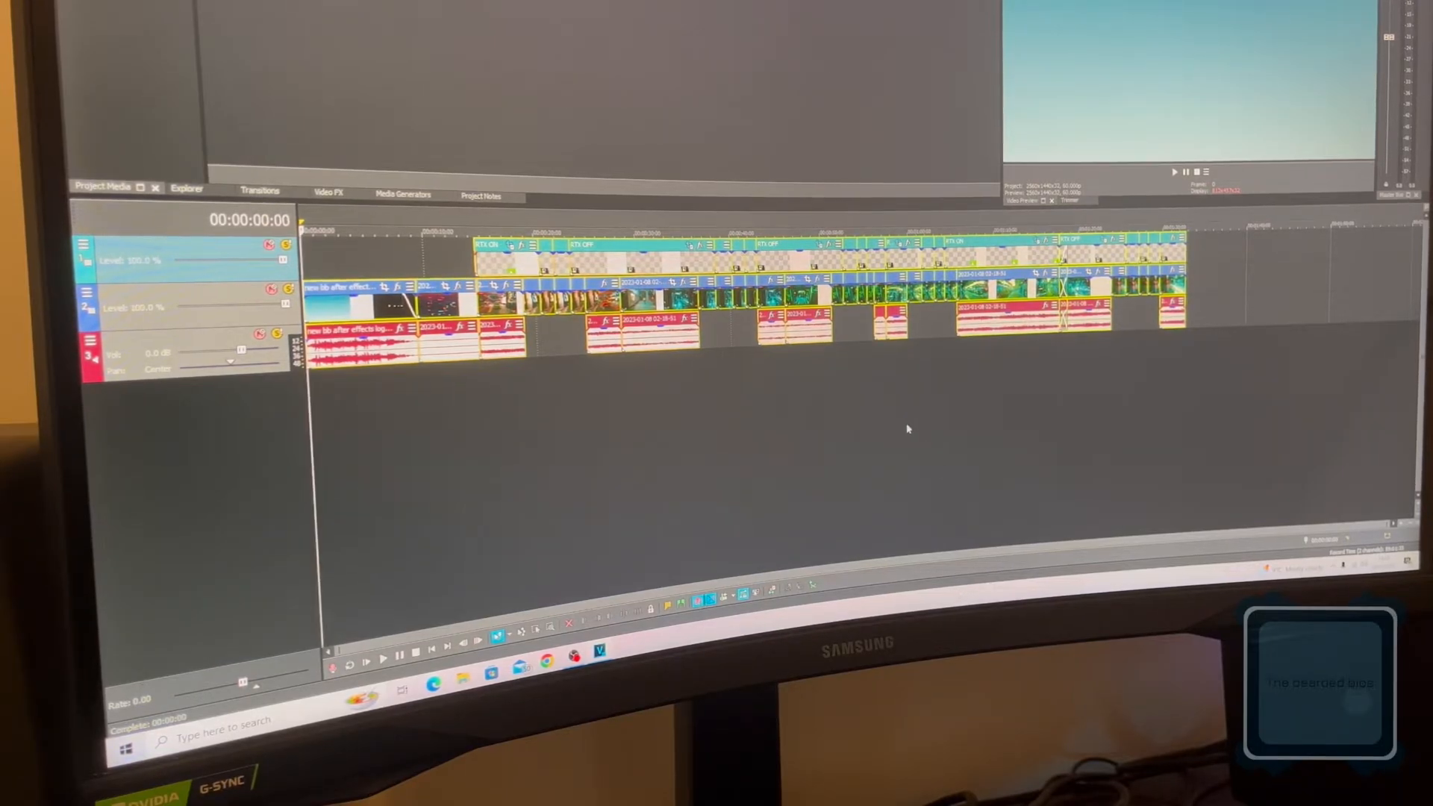
mouse_move(865, 524)
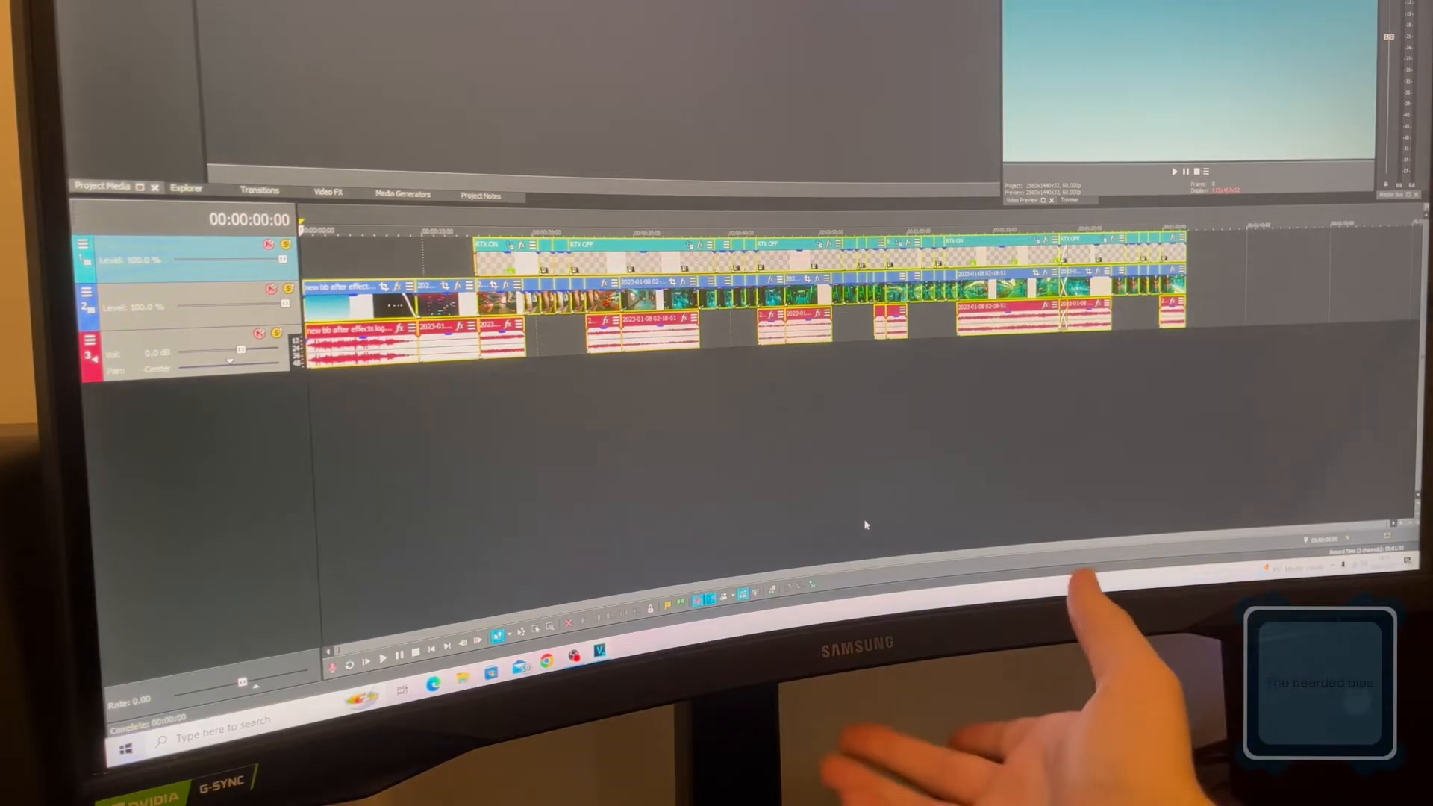